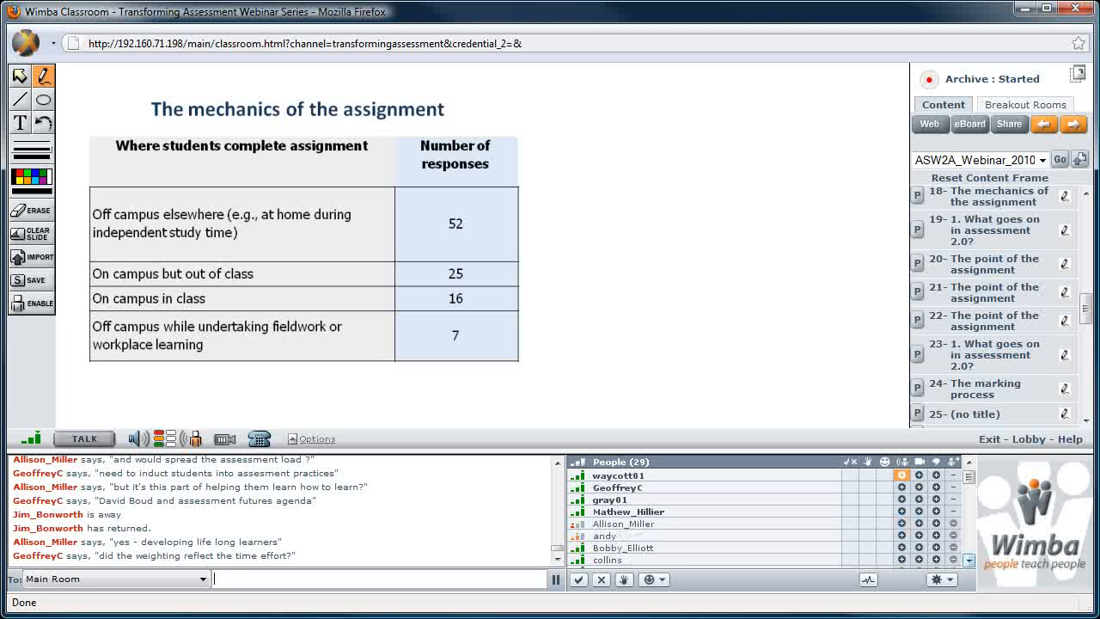
pyautogui.scroll(-3)
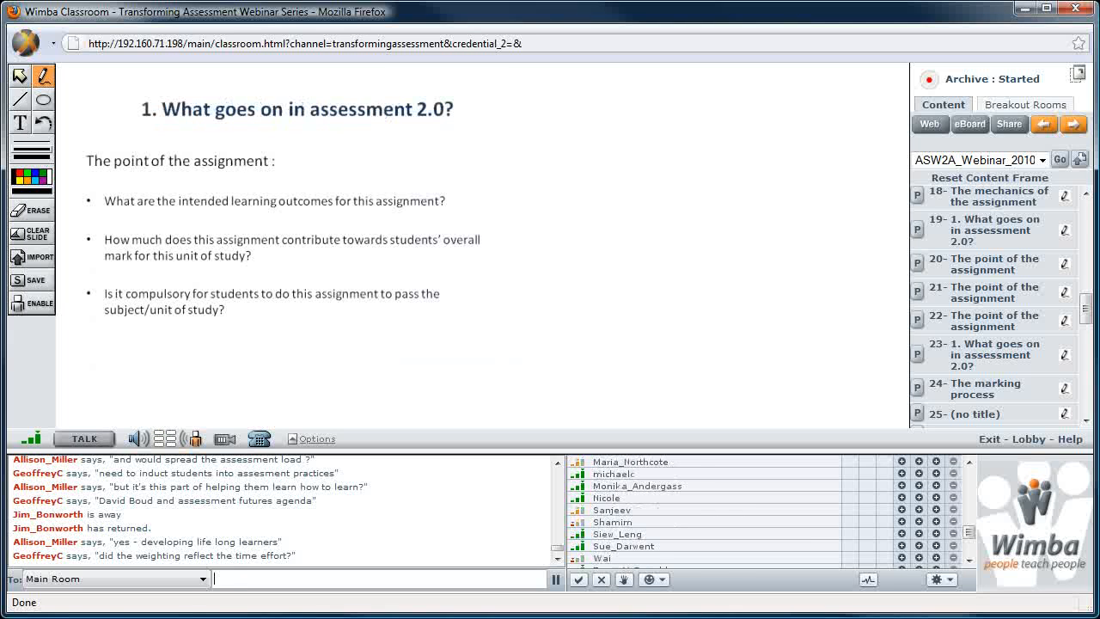
pyautogui.scroll(-3)
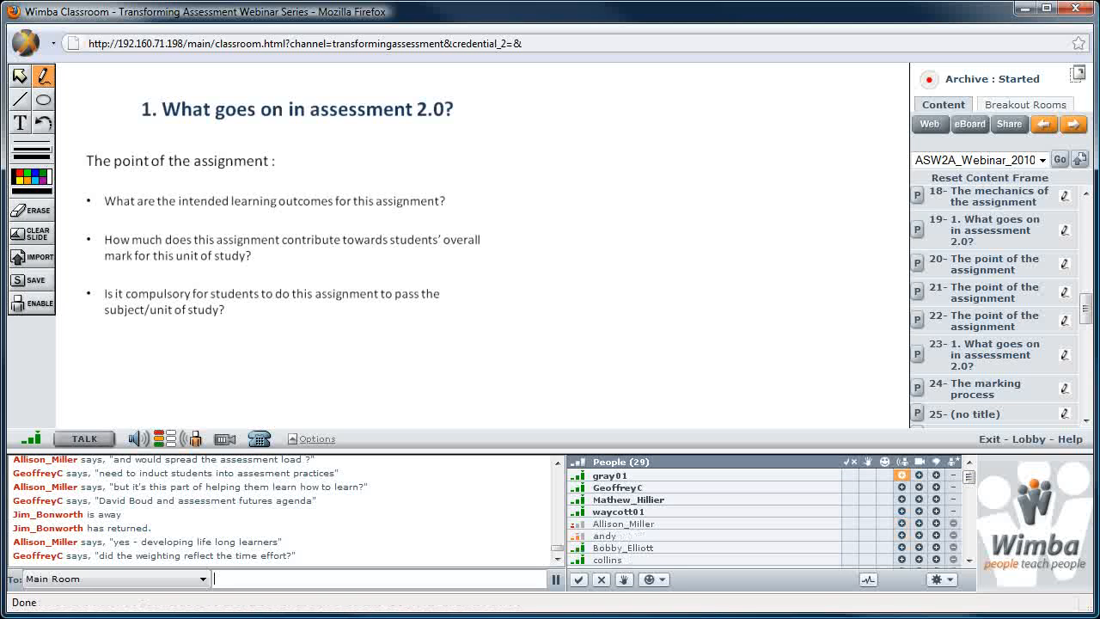
pyautogui.scroll(-3)
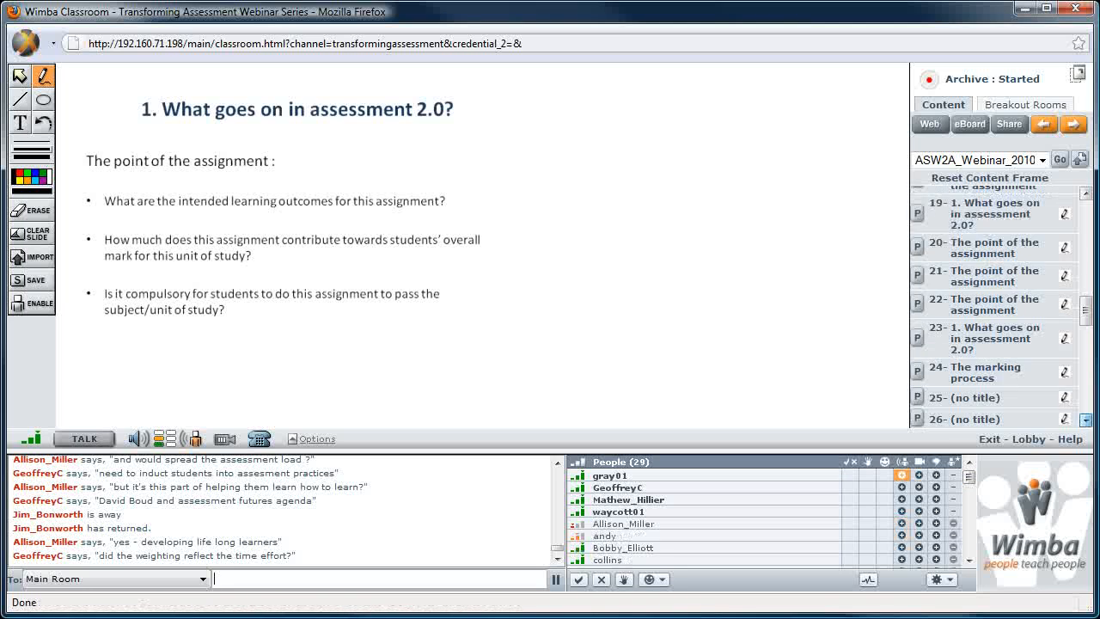
pyautogui.scroll(-3)
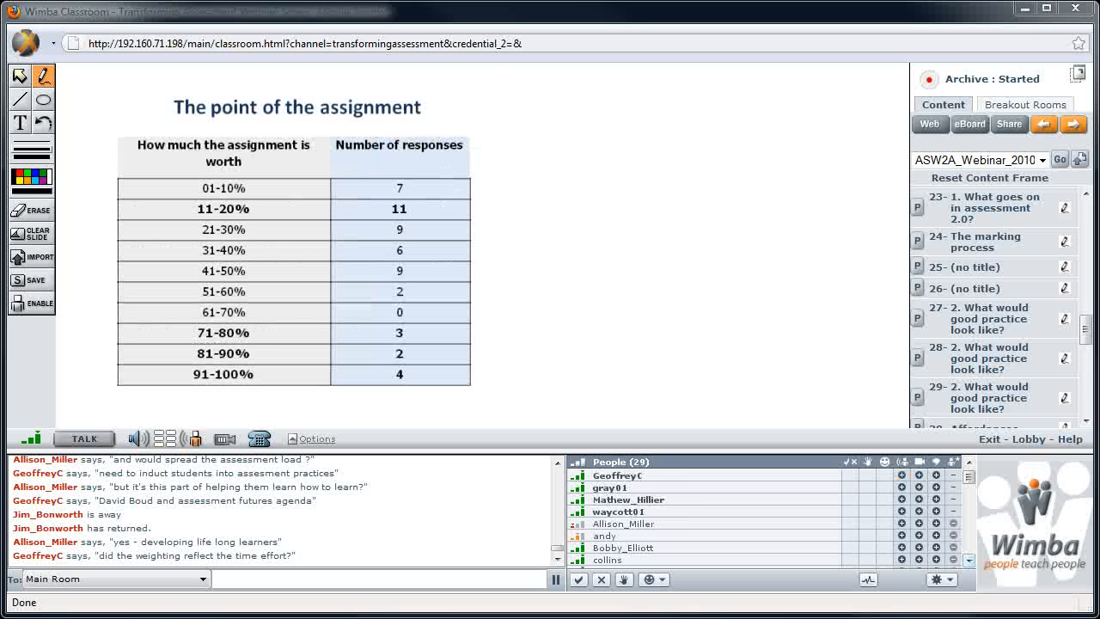
pyautogui.scroll(-3)
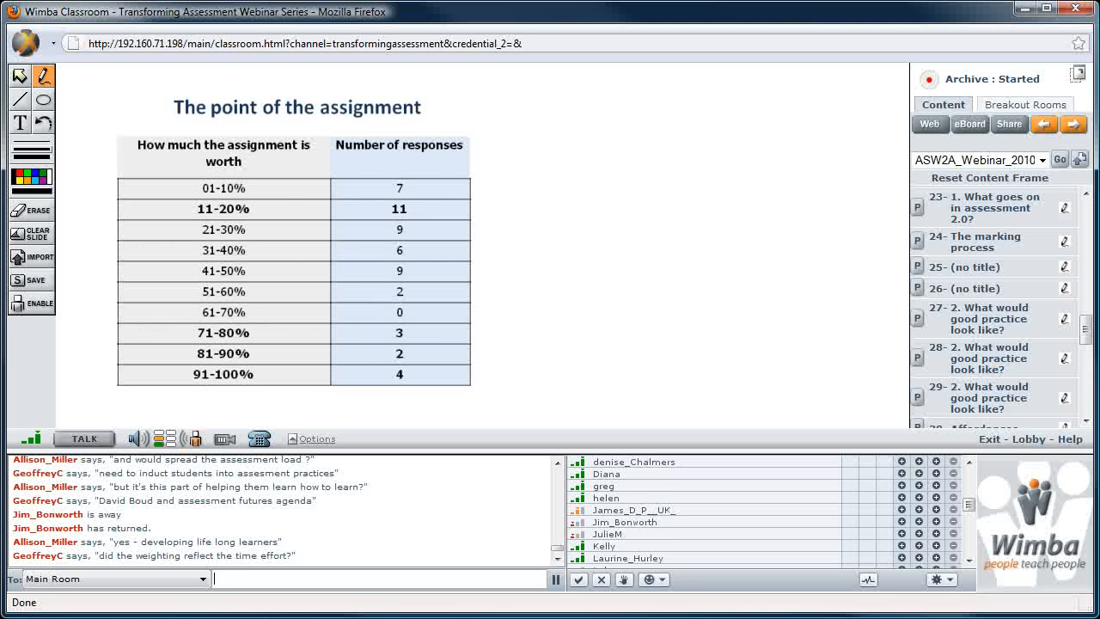
pyautogui.scroll(-3)
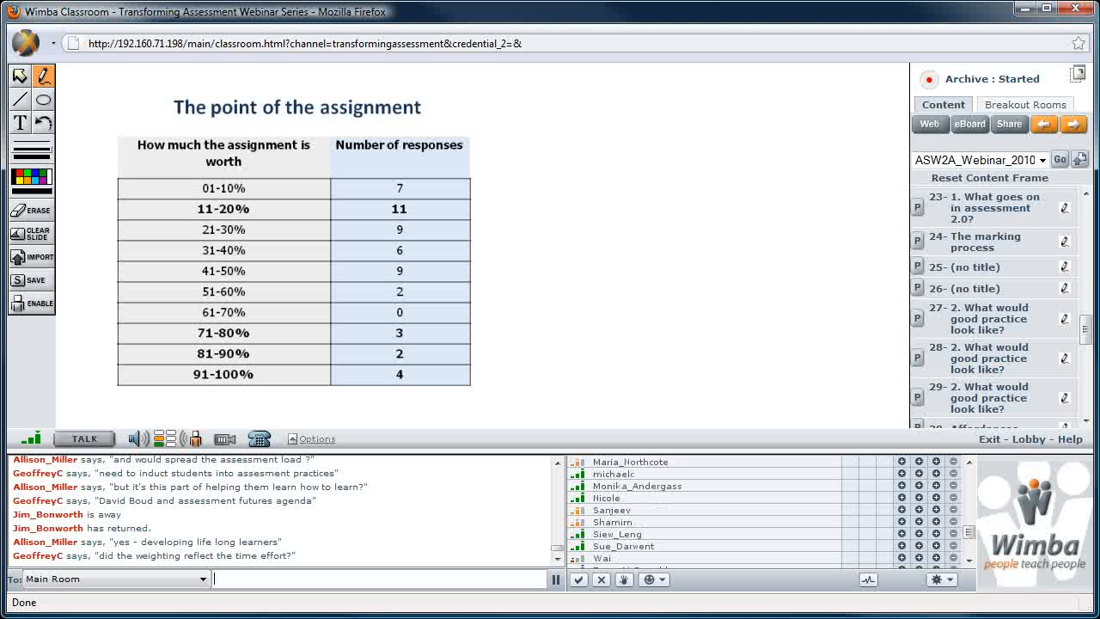
pyautogui.scroll(-3)
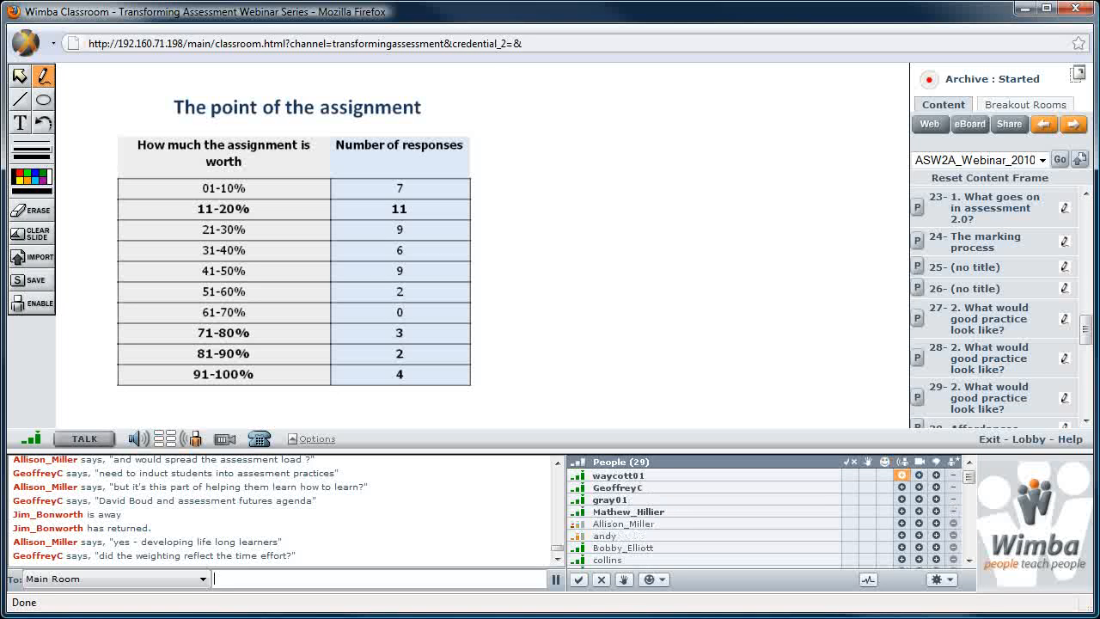
pyautogui.scroll(3)
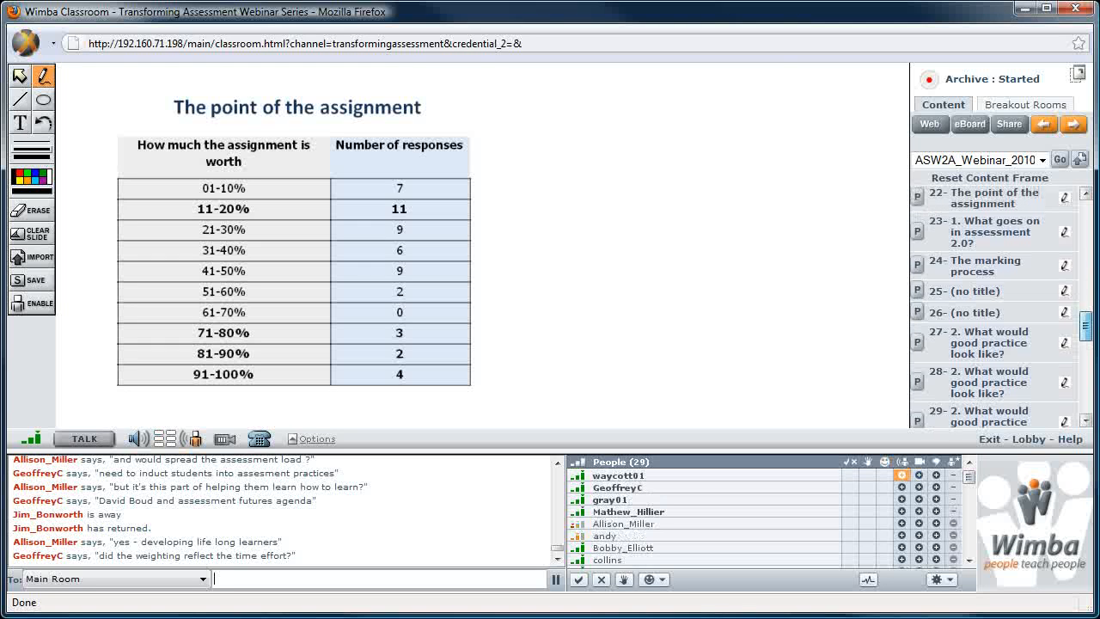
pyautogui.scroll(3)
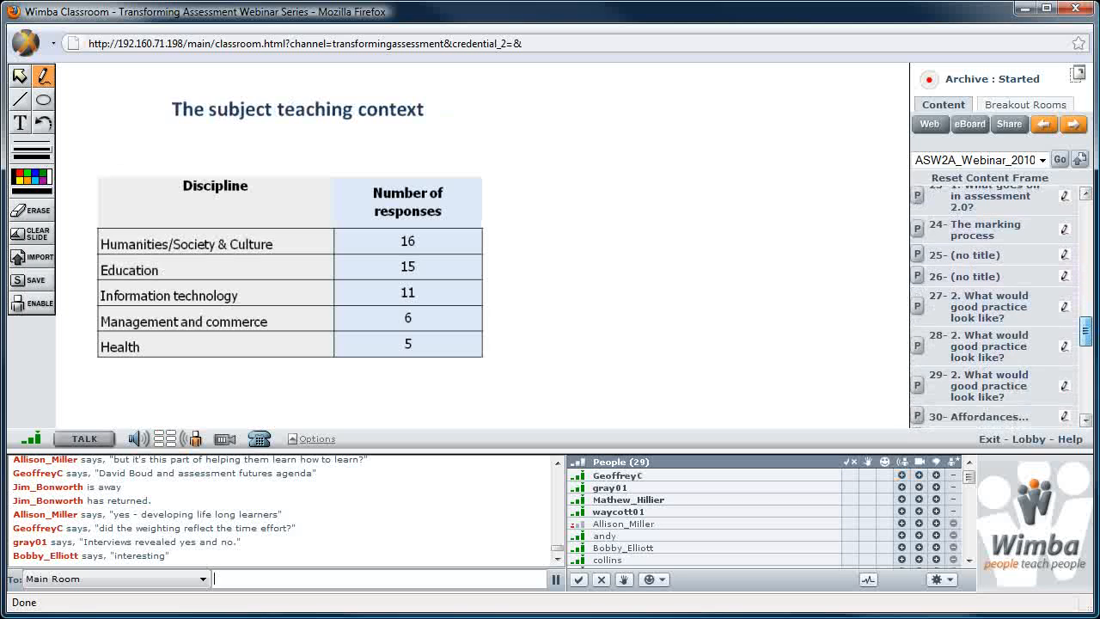
pyautogui.scroll(-3)
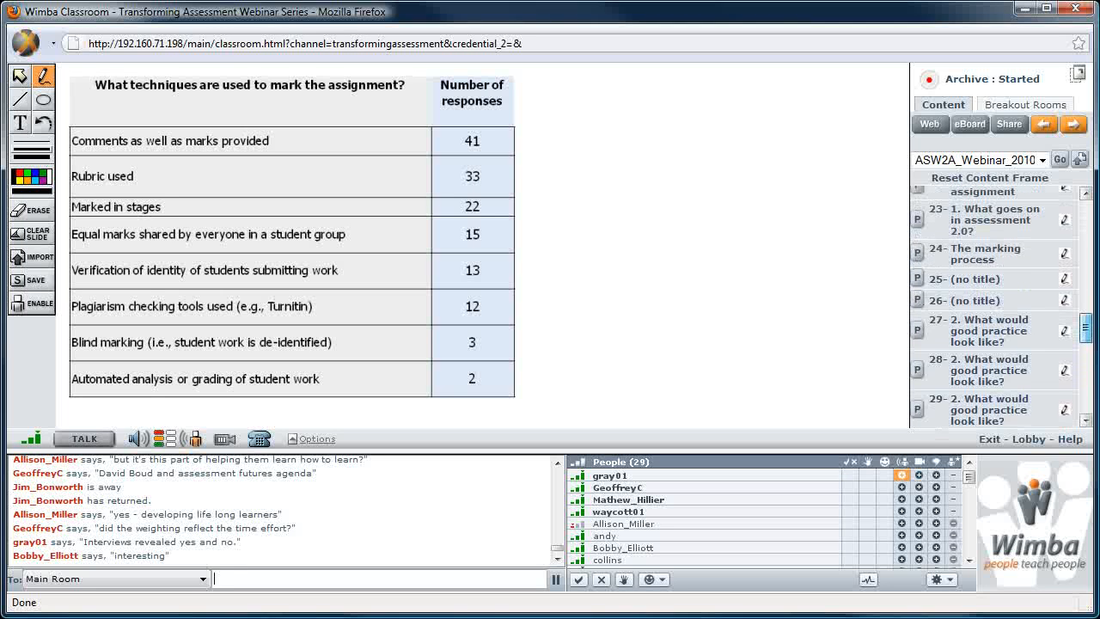
pyautogui.scroll(-3)
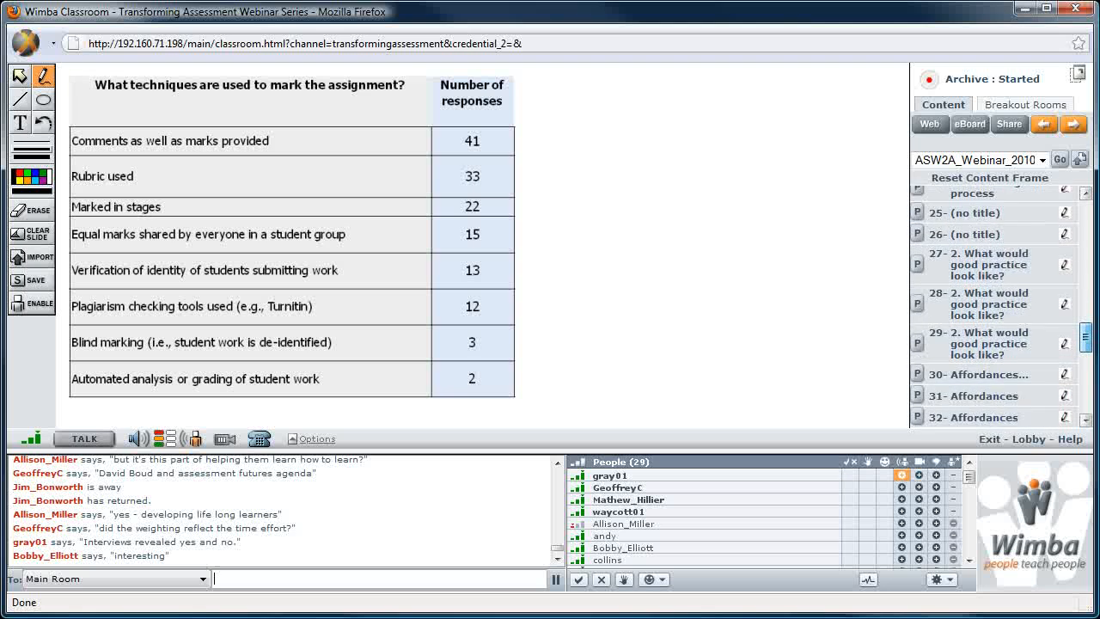
pyautogui.scroll(3)
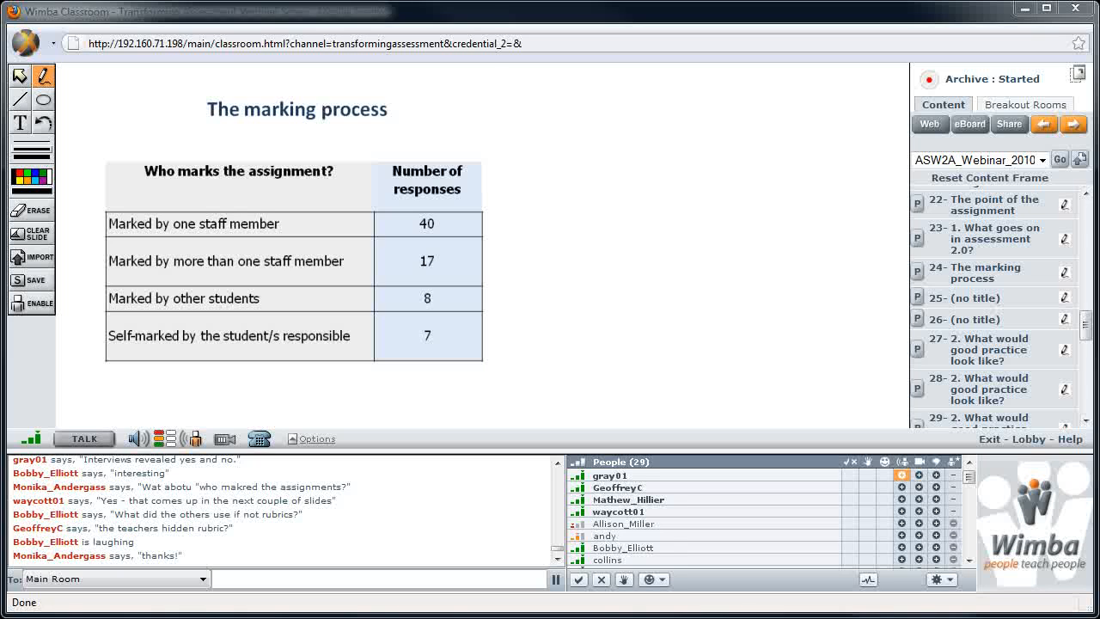
pyautogui.scroll(-3)
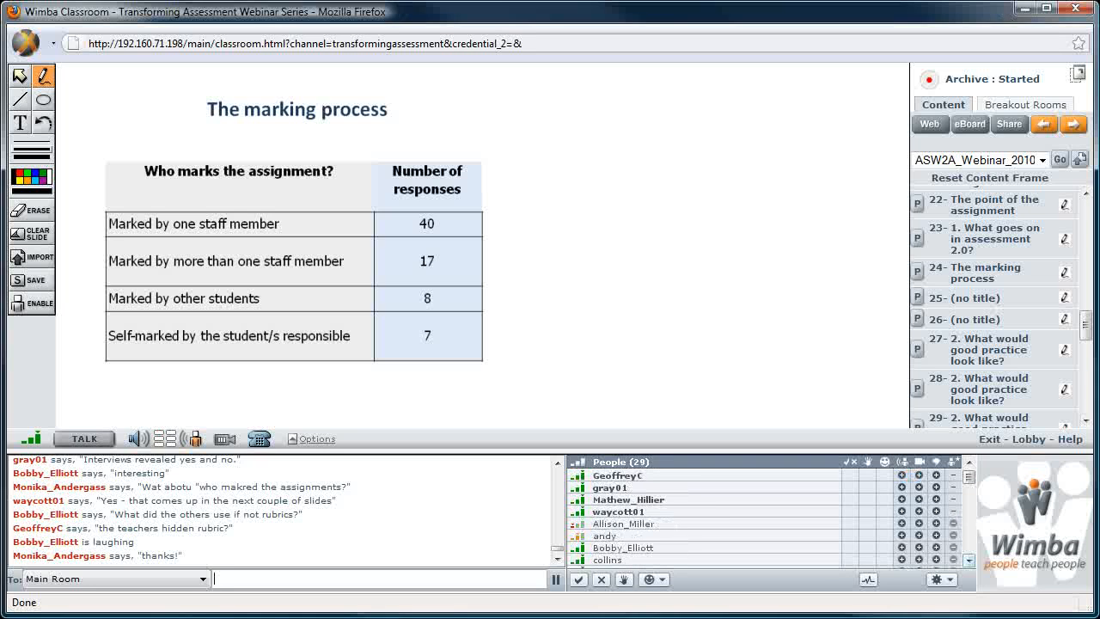
pyautogui.scroll(-3)
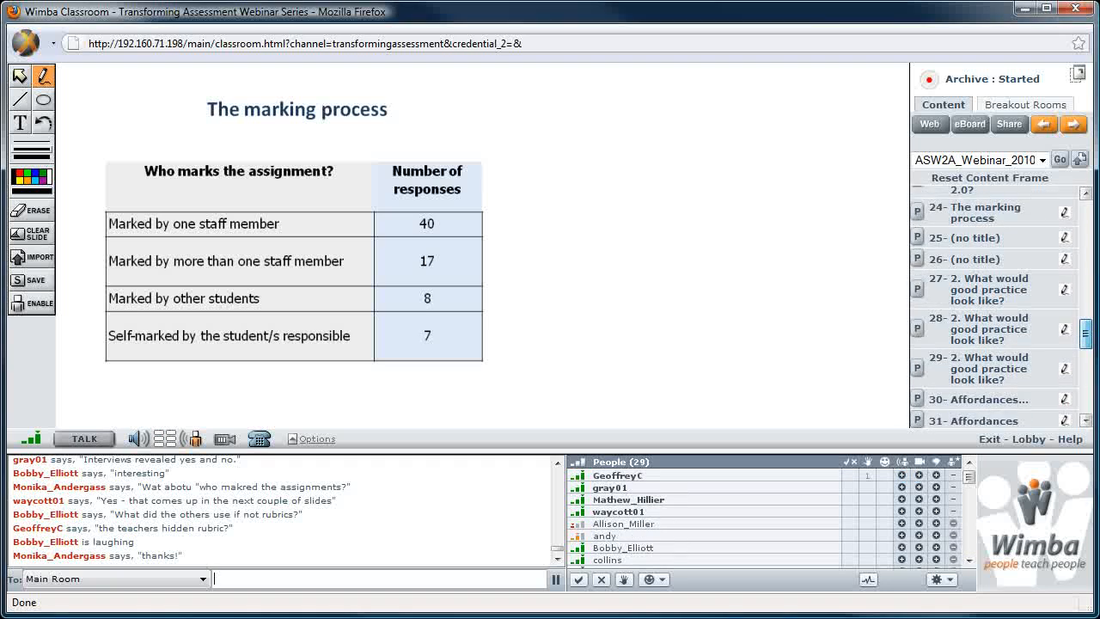
pyautogui.scroll(-3)
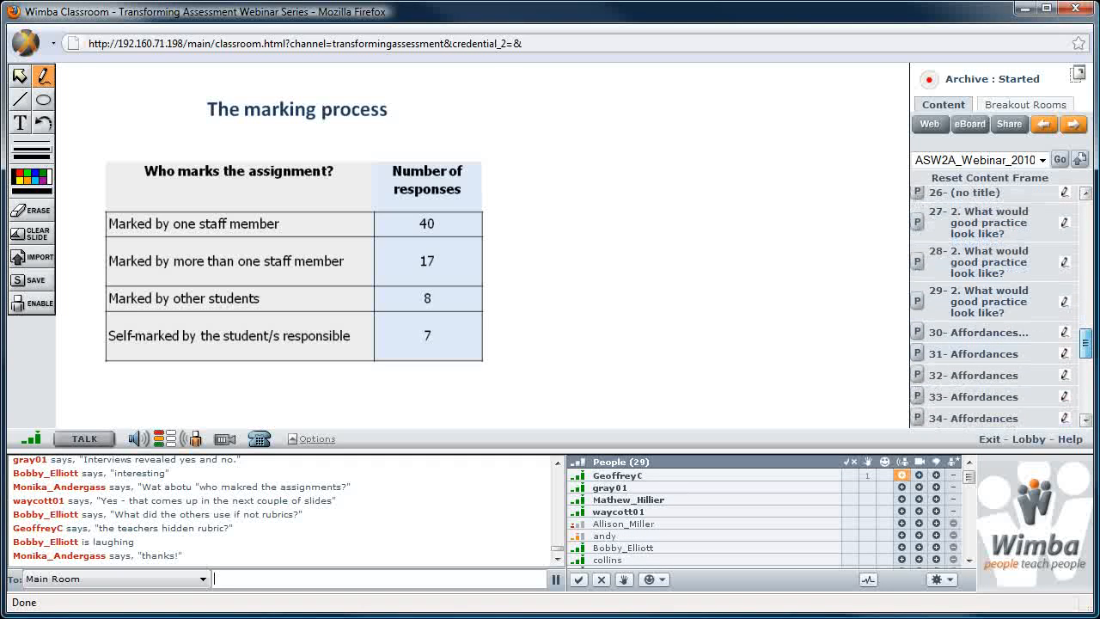
pyautogui.scroll(3)
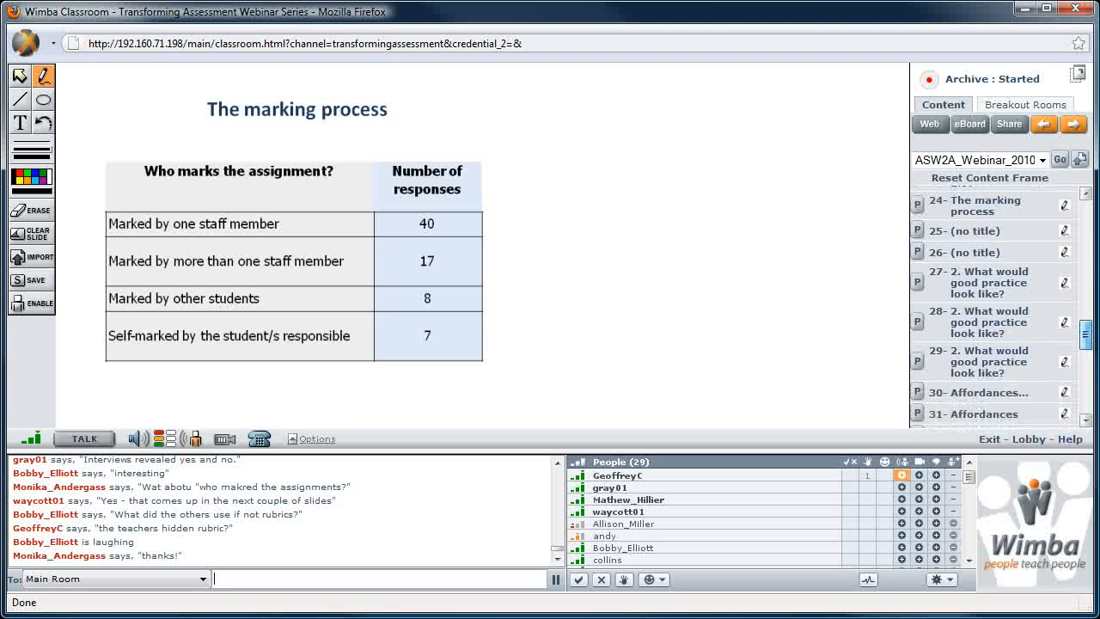